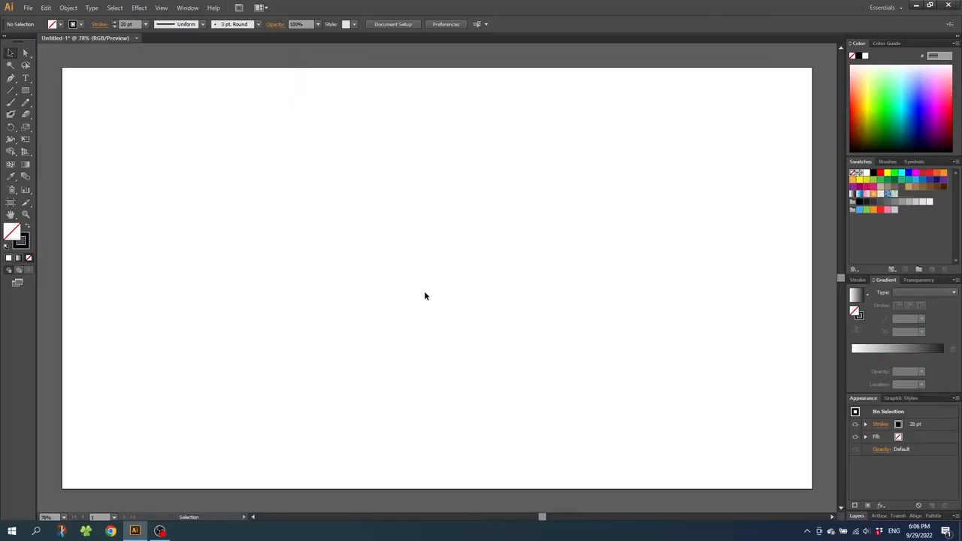
pyautogui.moveTo(405, 293)
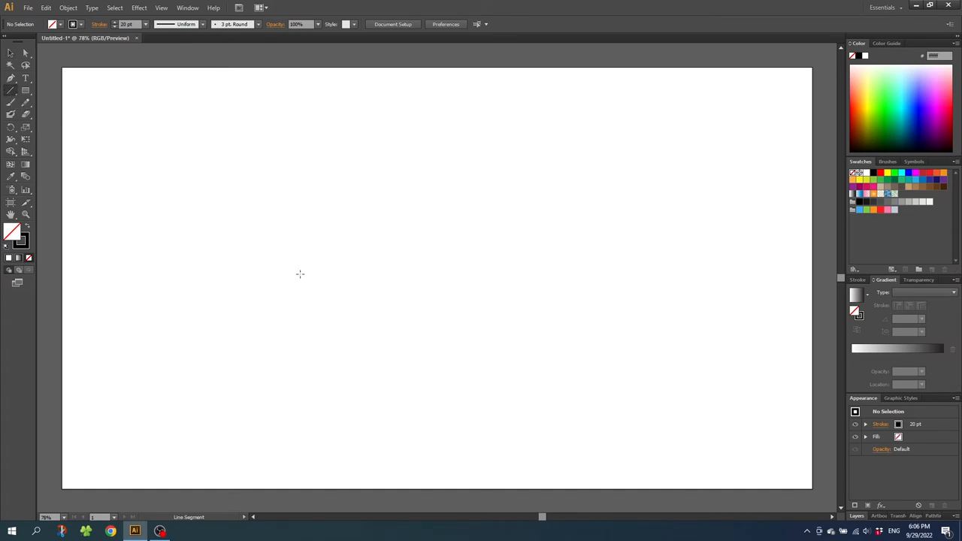
# Draw a thick black horizontal line across the artboard middle and reach the Effect menu
pyautogui.moveTo(311, 278); pyautogui.dragTo(622, 278)
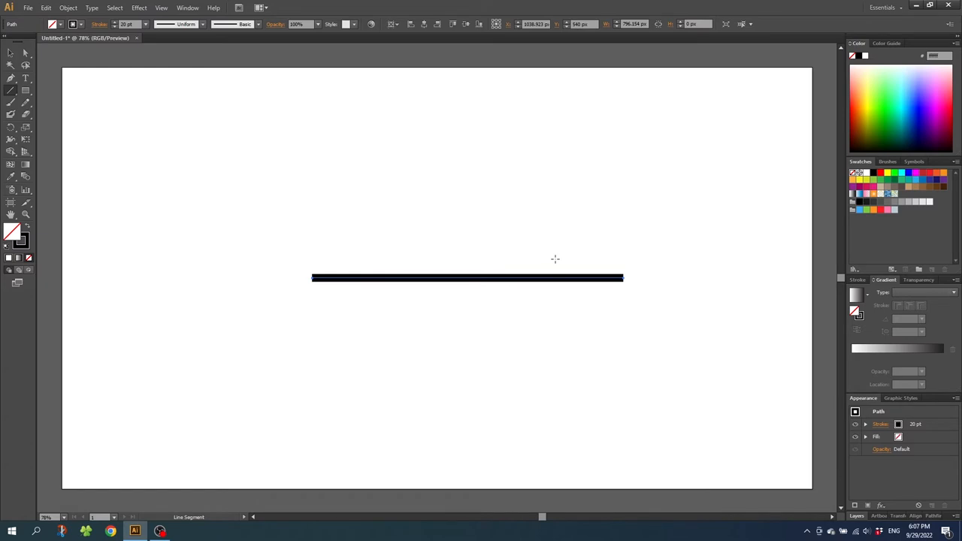
pyautogui.click(138, 8)
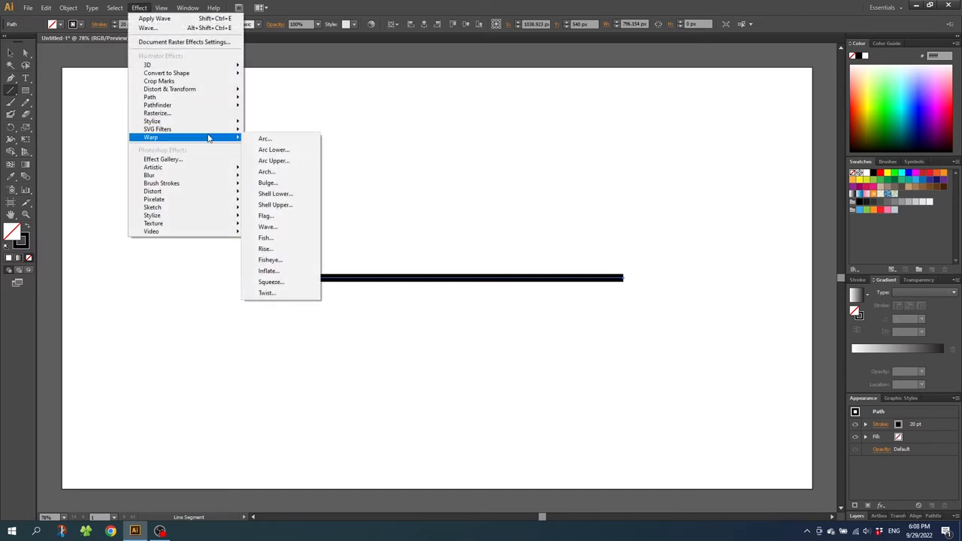
# Try the Wave warp with live preview, nudge its distortion, then cancel it
pyautogui.click(267, 225)
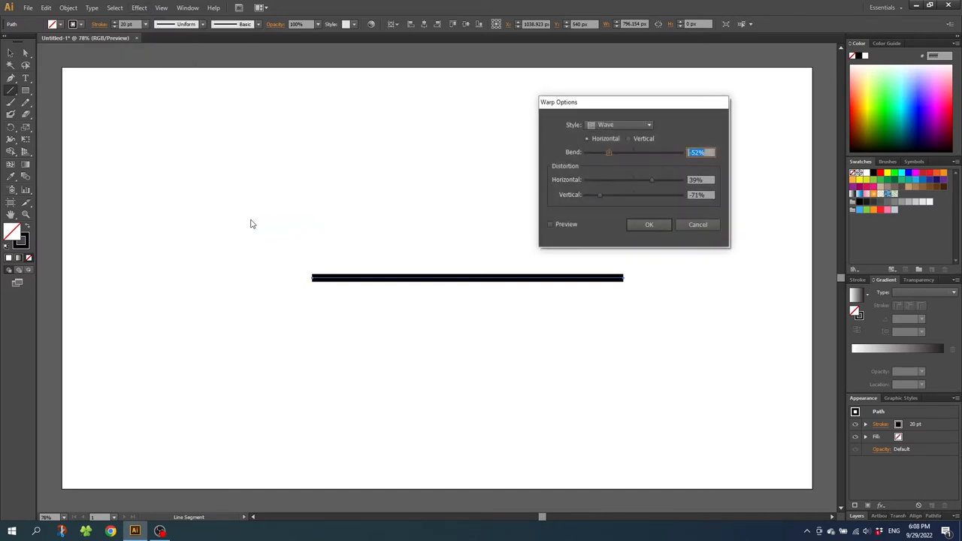
pyautogui.click(550, 224)
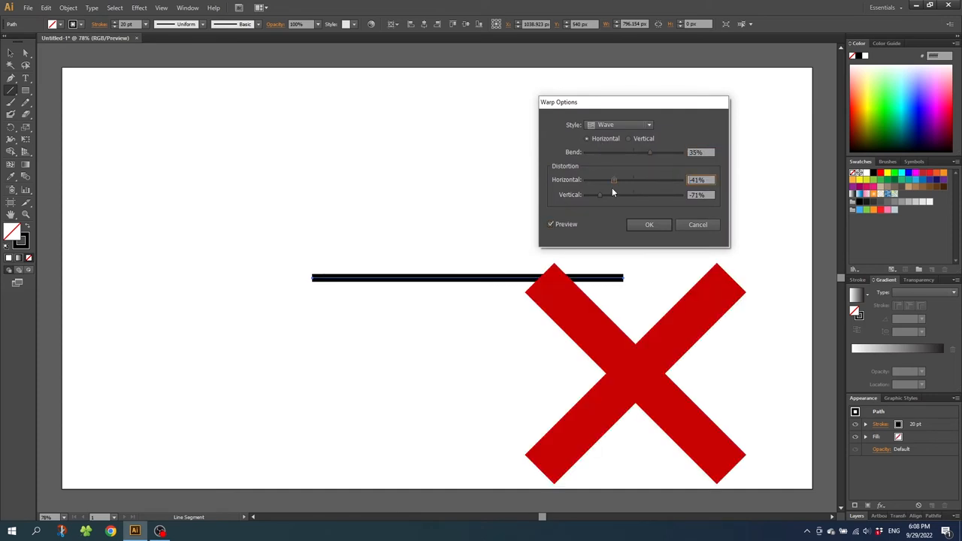
pyautogui.moveTo(598, 195); pyautogui.dragTo(628, 196)
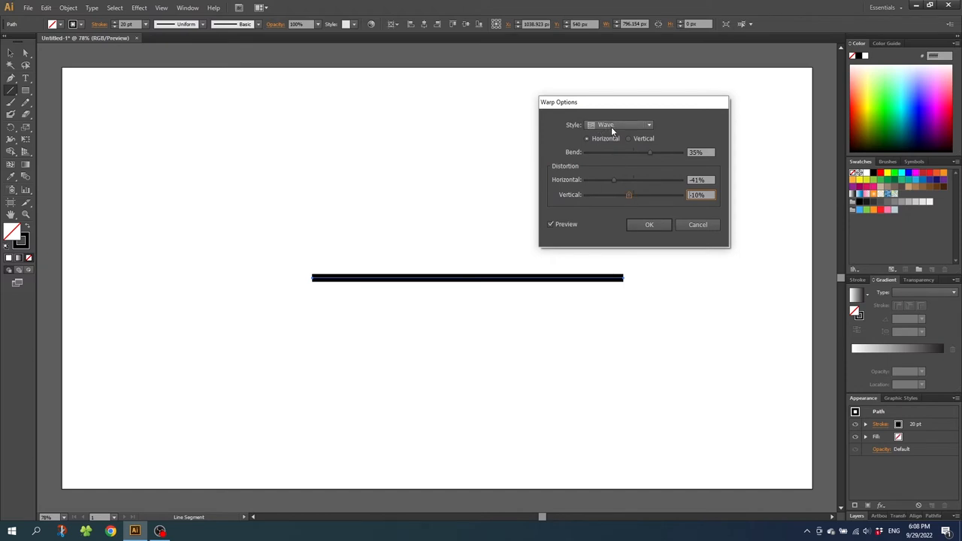
pyautogui.moveTo(601, 129)
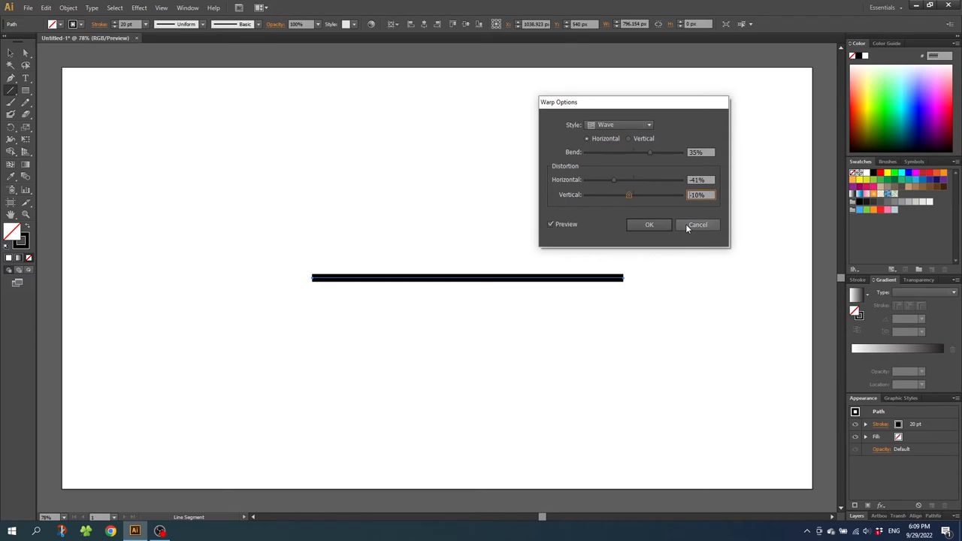
pyautogui.click(697, 224)
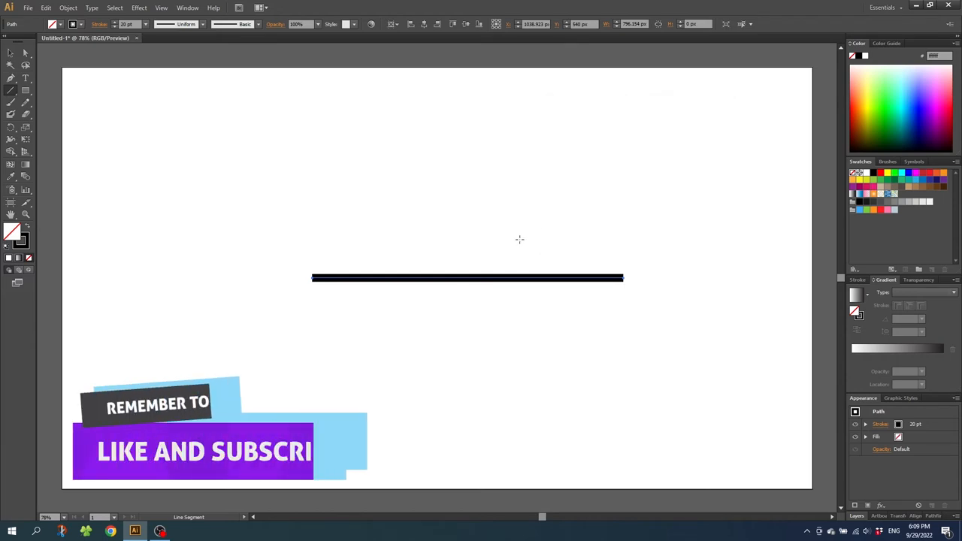
# Choose the Zig Zag effect from Distort & Transform instead
pyautogui.click(138, 7)
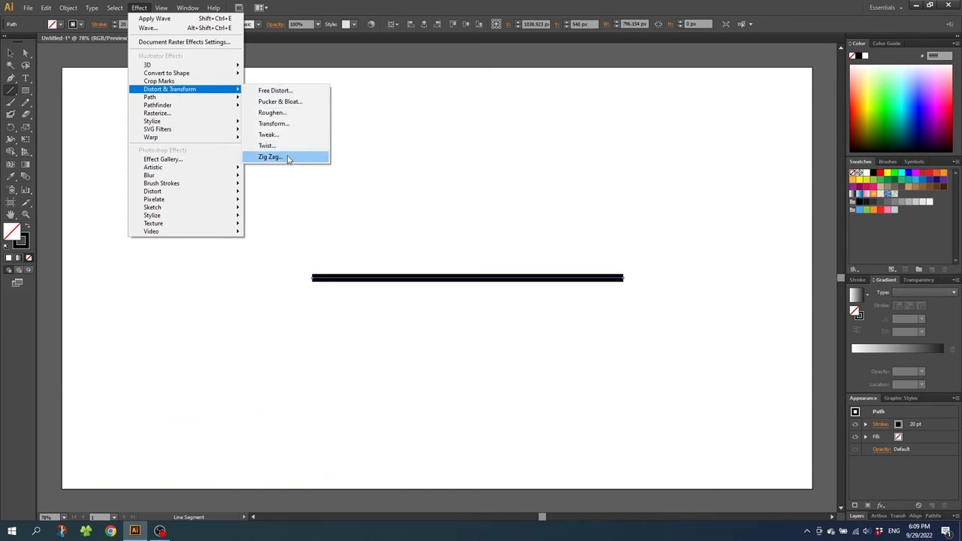
pyautogui.click(271, 156)
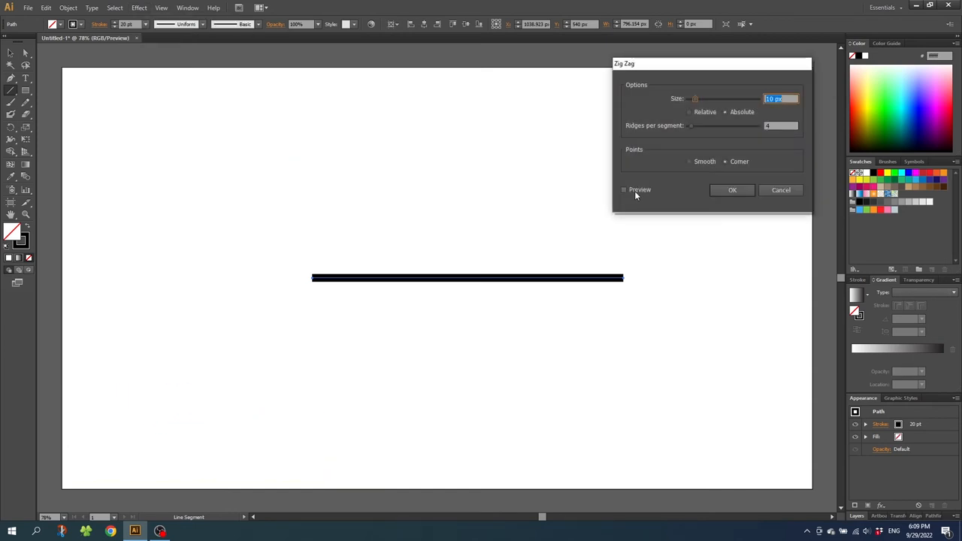
# Apply a previewed Zig Zag of 20 px size with more ridges and Smooth points to the line
pyautogui.click(624, 189)
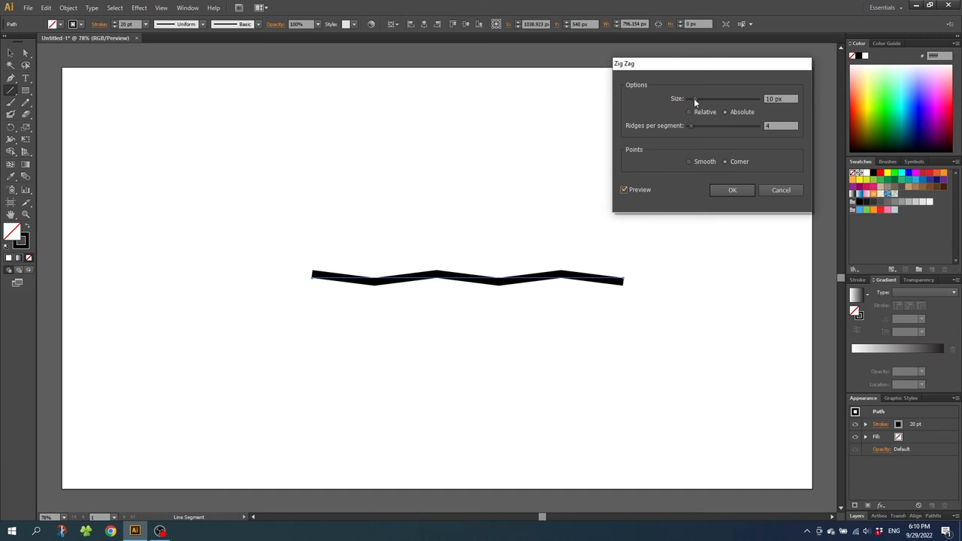
pyautogui.moveTo(695, 99); pyautogui.dragTo(706, 99)
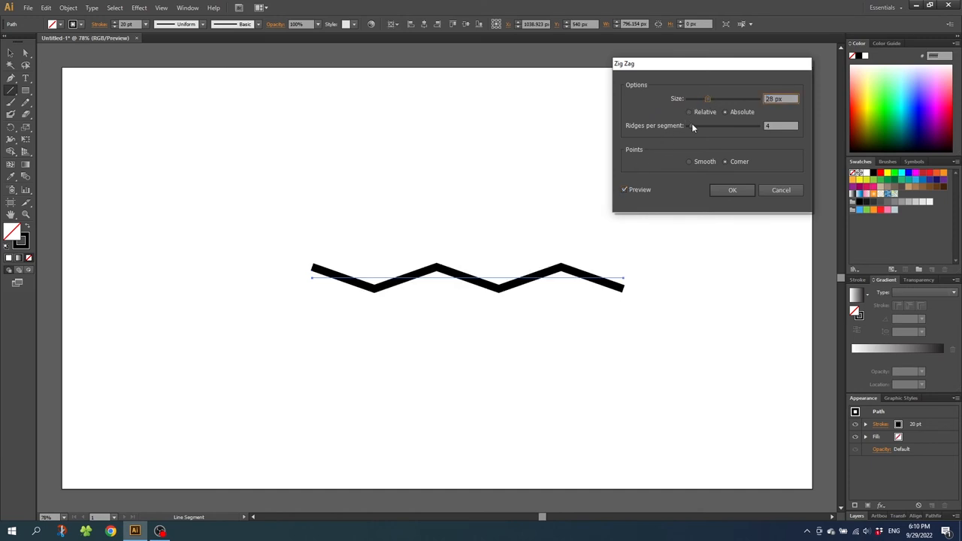
pyautogui.moveTo(694, 126); pyautogui.dragTo(705, 127)
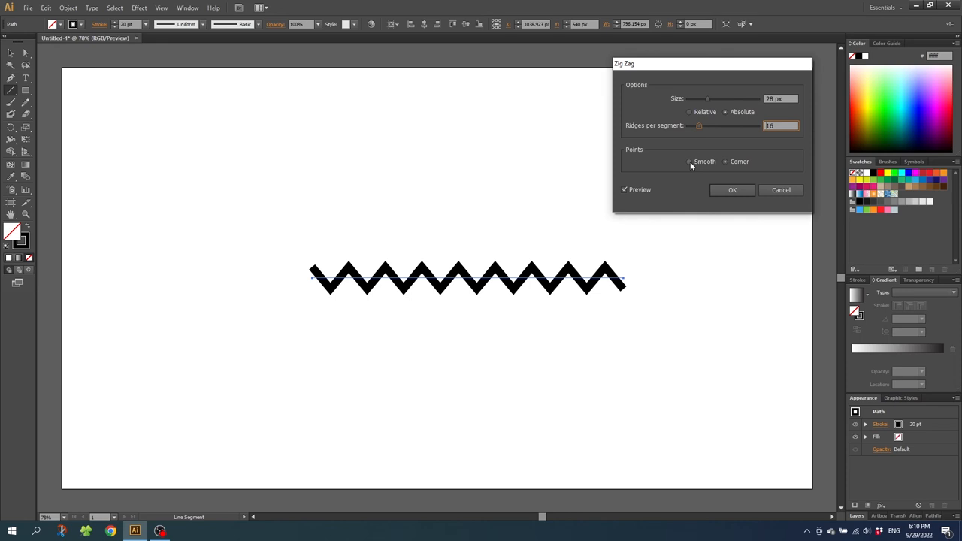
pyautogui.click(688, 160)
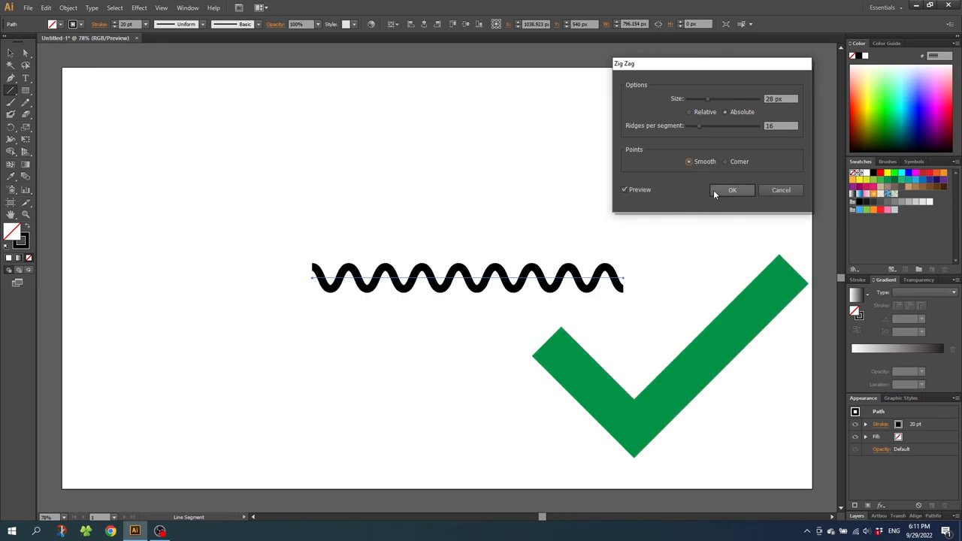
pyautogui.click(731, 189)
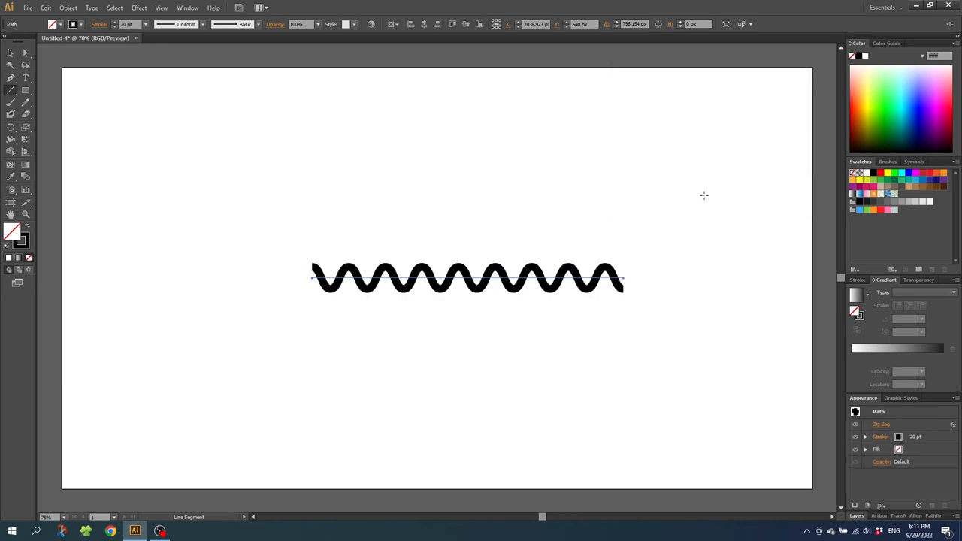